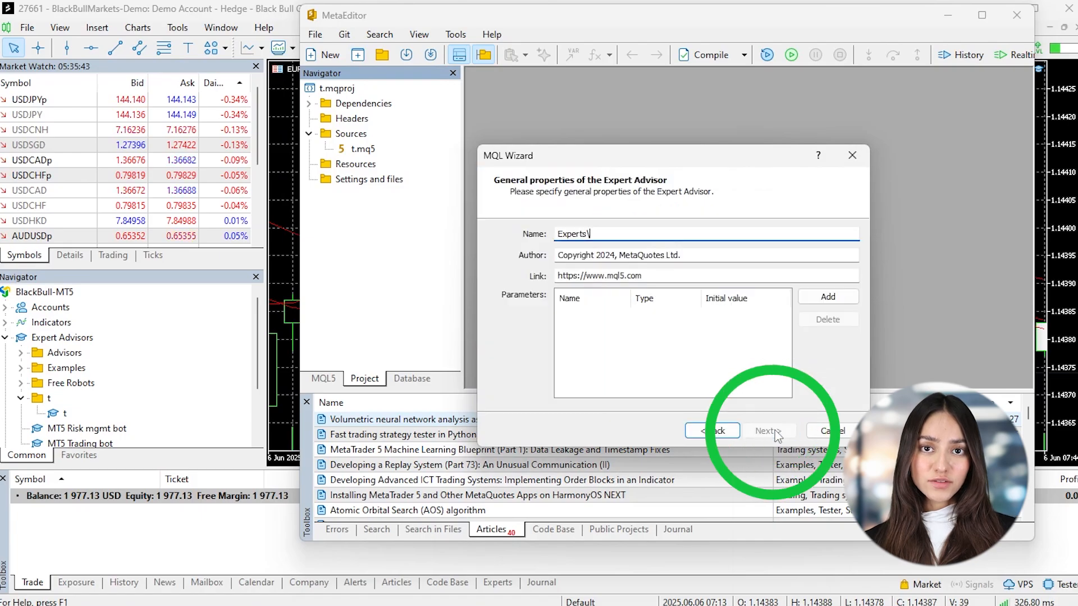
# - Name the new Expert Advisor 'moving average' and proceed to the next wizard page
pyautogui.write('moving average')
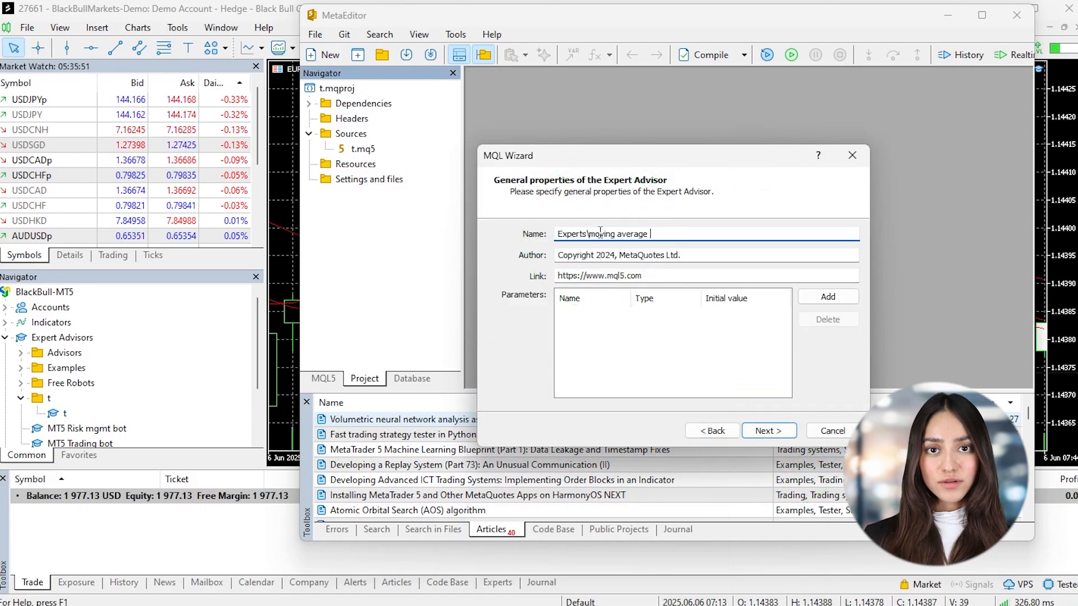
pyautogui.click(768, 431)
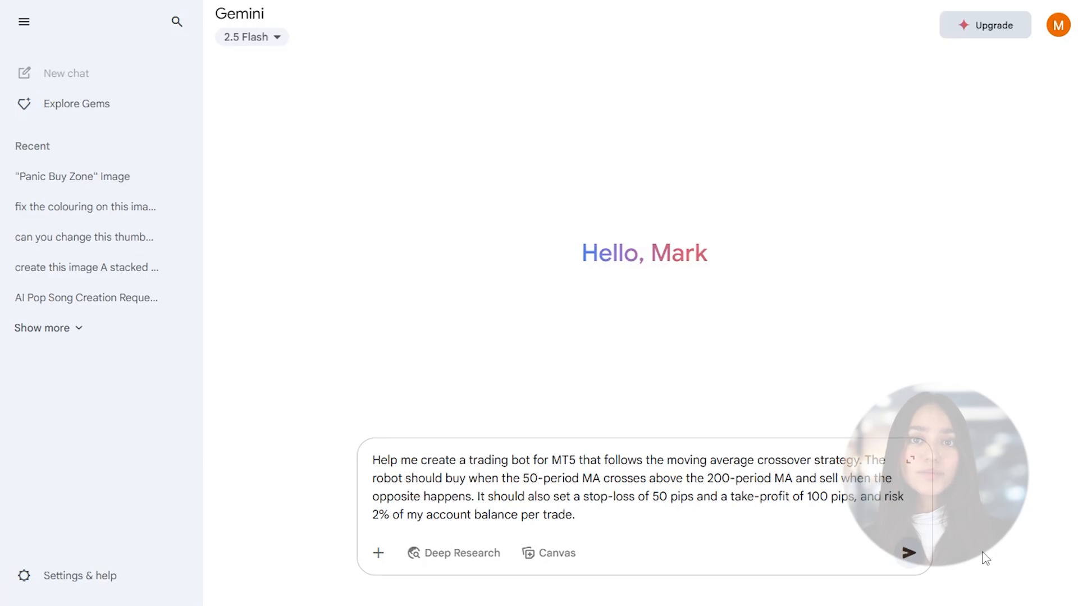
pyautogui.moveTo(978, 558)
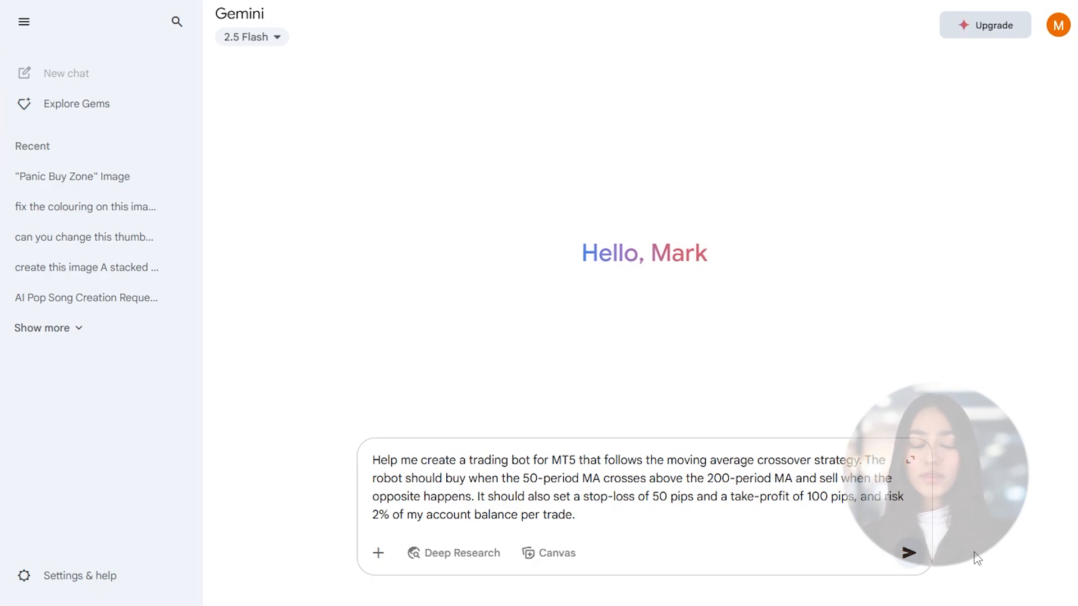
# - Send the prompt for an MT5 MA crossover bot with 50-pip SL, 100-pip TP, 2% risk
pyautogui.click(908, 552)
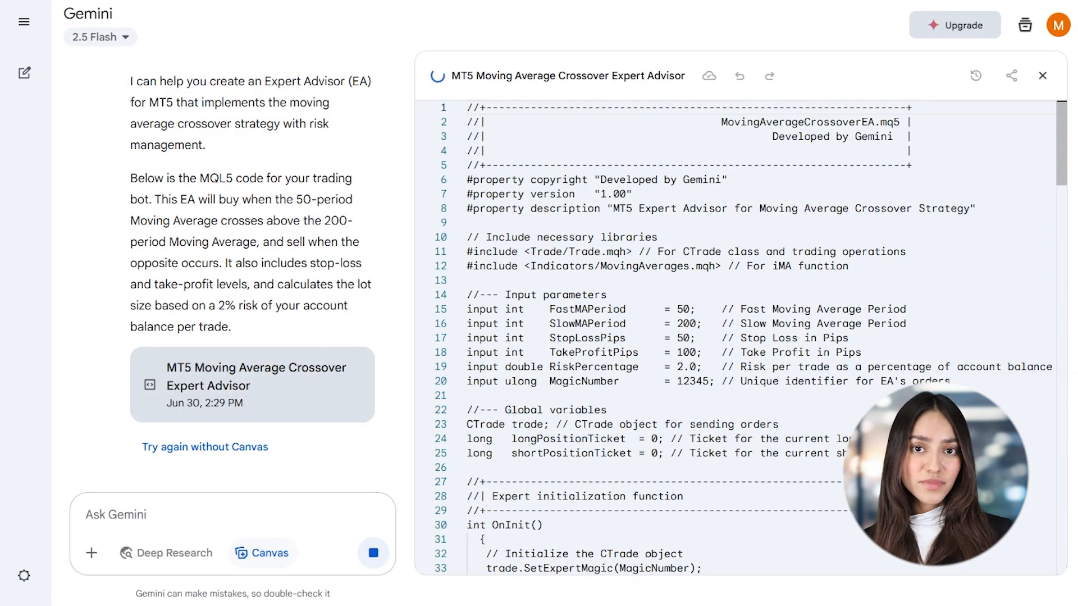
# - Review Gemini's setup notes and select the generated Expert Advisor code to copy
pyautogui.scroll(-3)
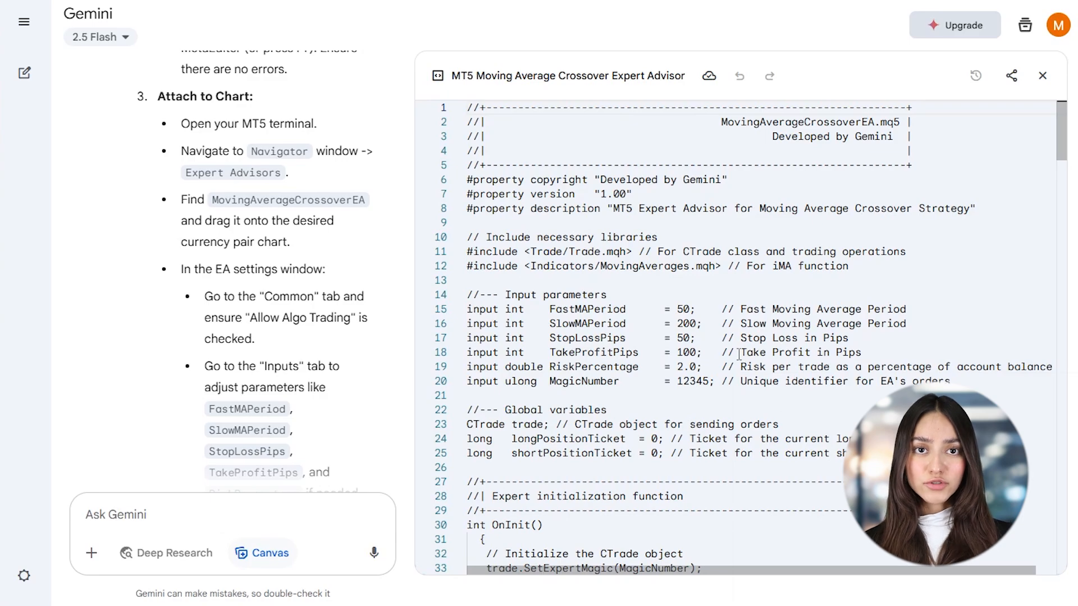
pyautogui.press('ctrl+a')
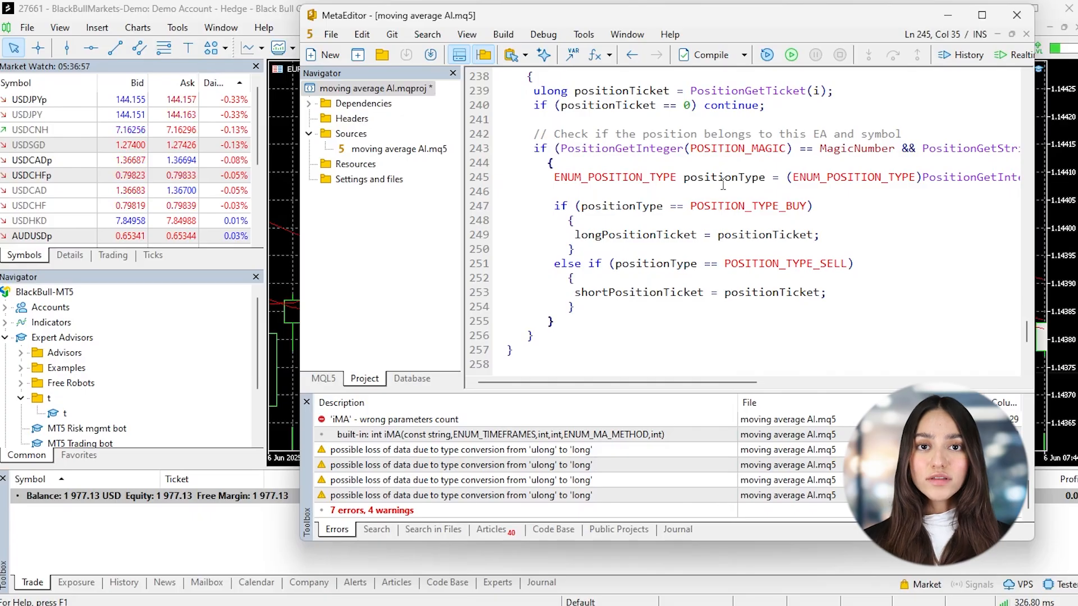
# - Compile 'moving average AI' with 0 errors and 0 warnings, then close MetaEditor
pyautogui.click(705, 54)
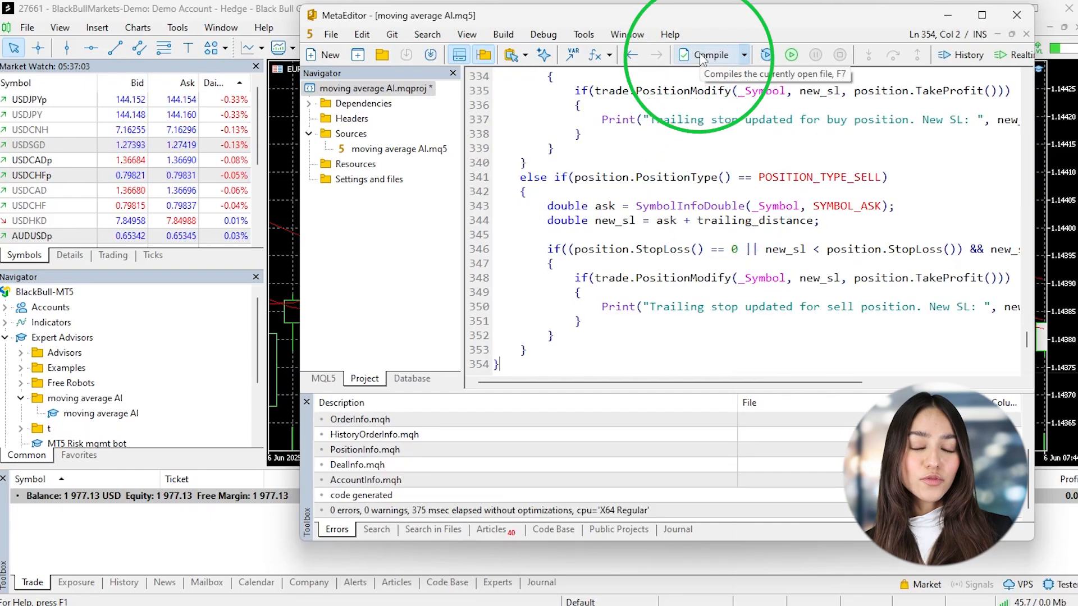
pyautogui.moveTo(1018, 16)
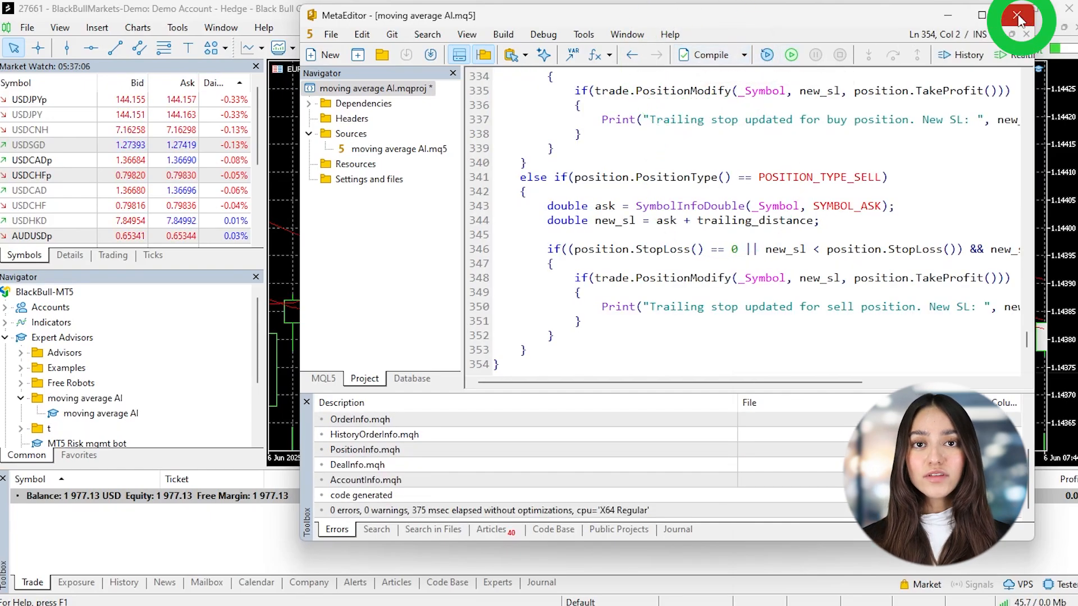
pyautogui.click(1020, 14)
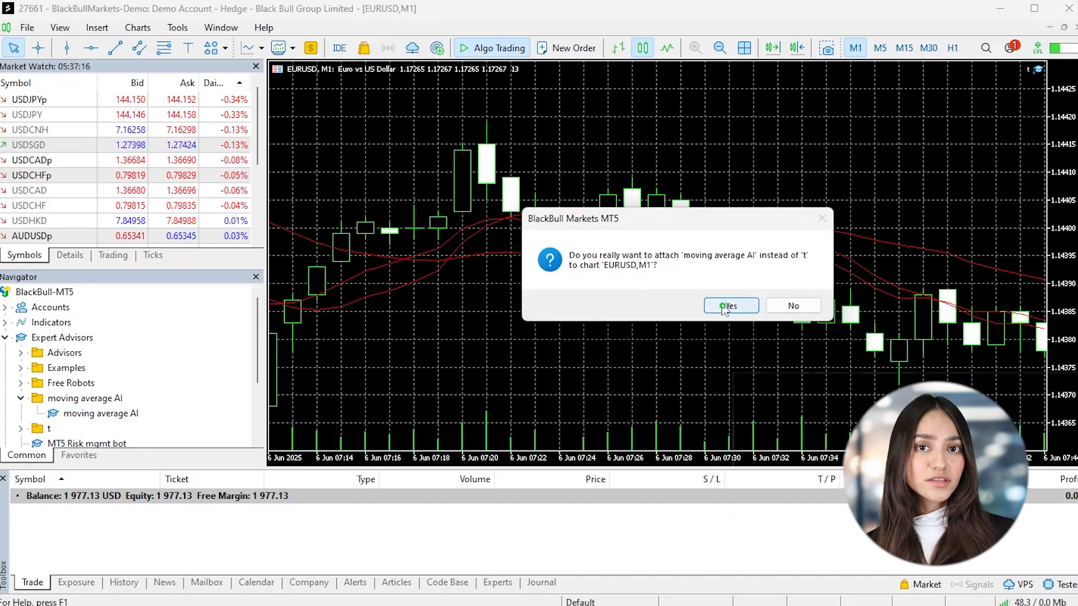
# - Replace the chart's EA with 'moving average AI' on EURUSD M1 and accept its settings
pyautogui.click(730, 306)
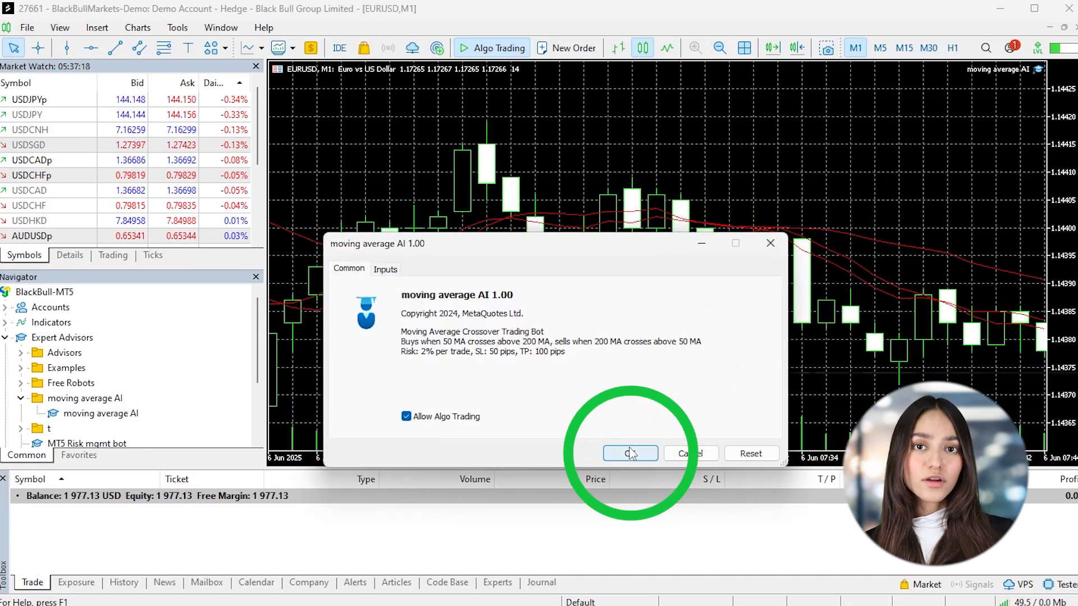
pyautogui.click(628, 452)
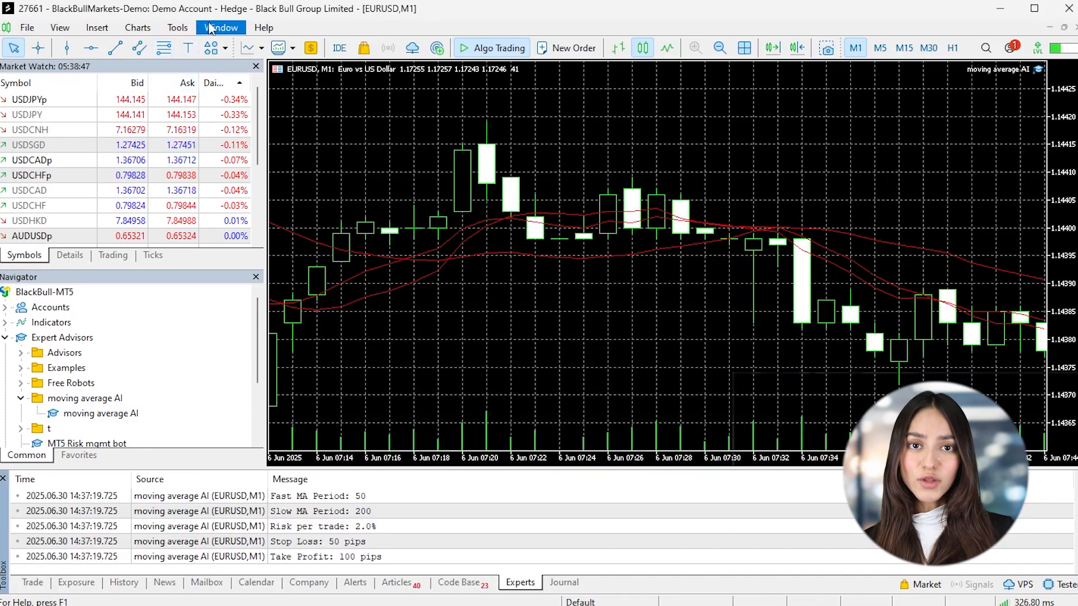
# - Show the Strategy Tester panel from the View menu
pyautogui.click(59, 27)
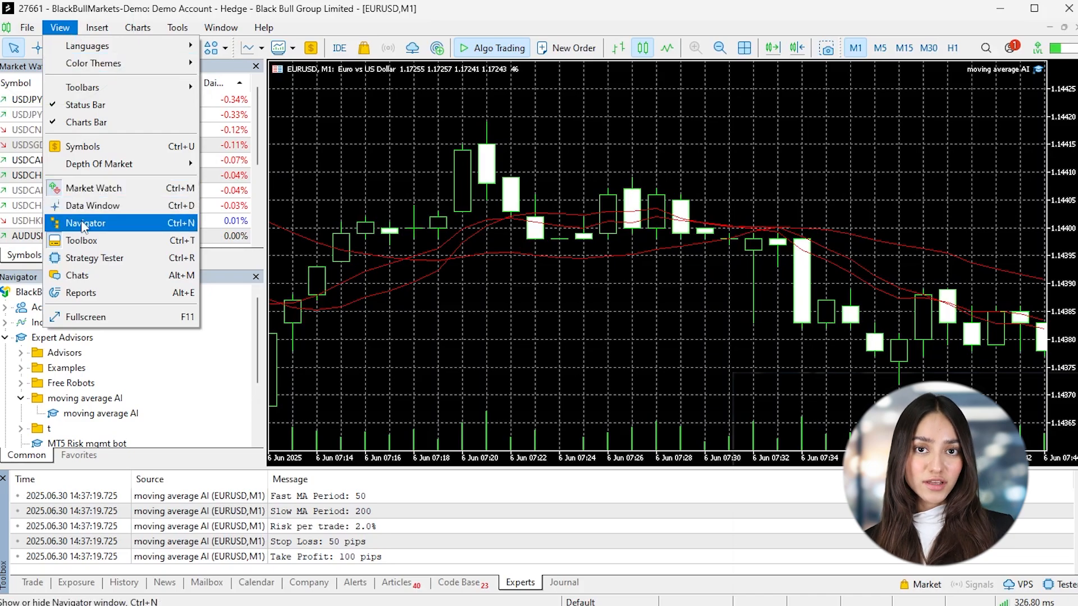
pyautogui.click(94, 258)
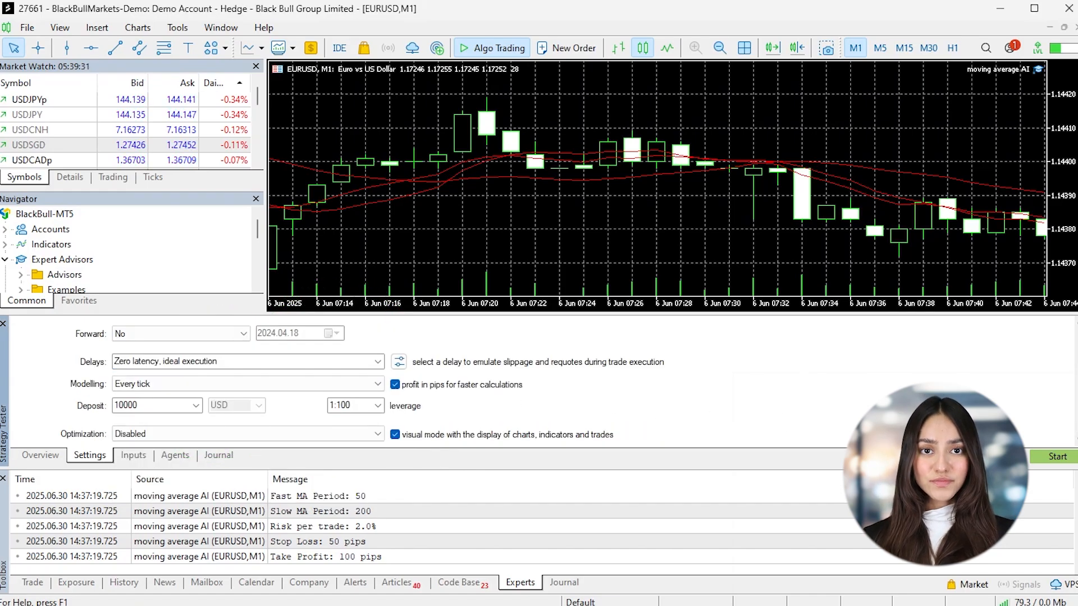
# - Start the visual backtest on EURUSD M1 with 10000 deposit and every-tick modelling
pyautogui.click(1056, 455)
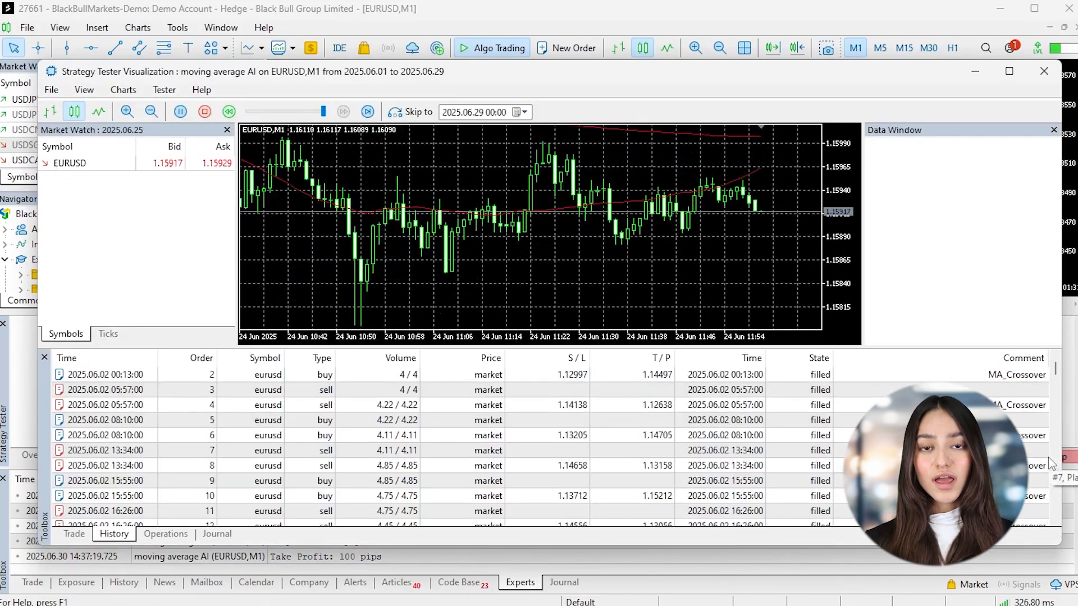